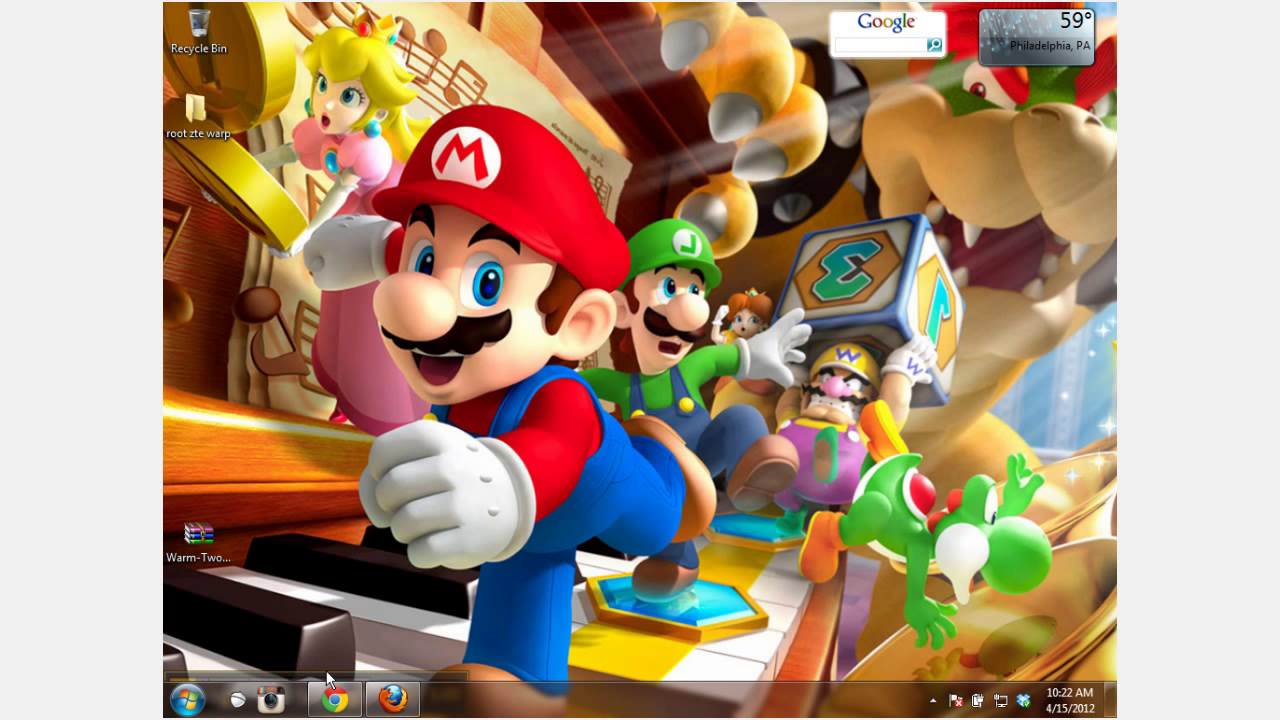
pyautogui.moveTo(418, 582)
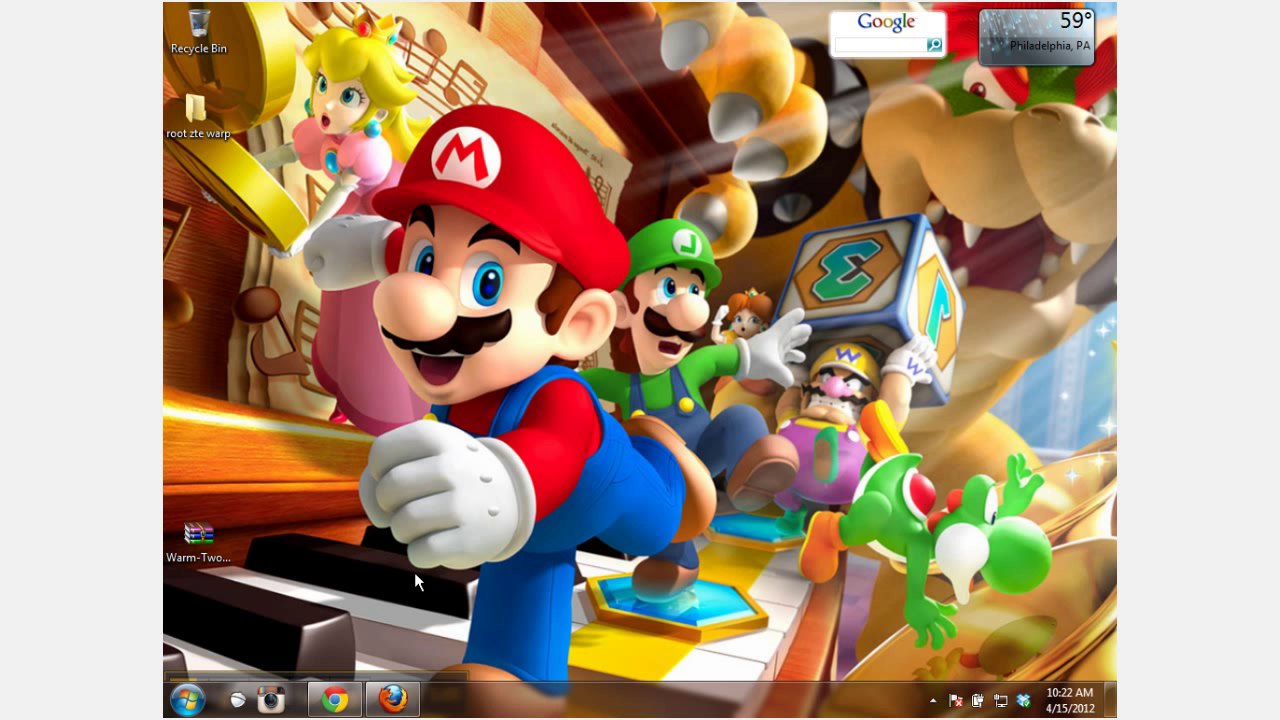
# - Open the Warm-TwoPointThree ROM zip in WinRAR and select boot.img for extraction
pyautogui.rightClick(198, 560)
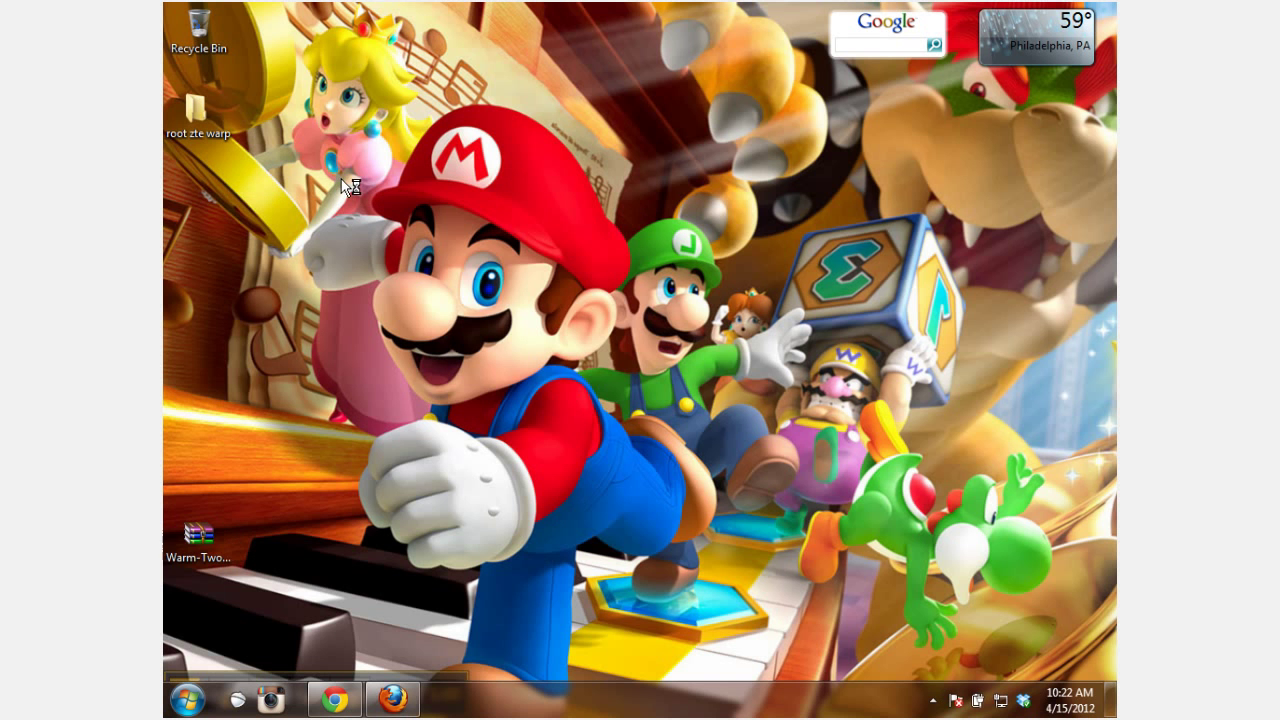
pyautogui.doubleClick(198, 532)
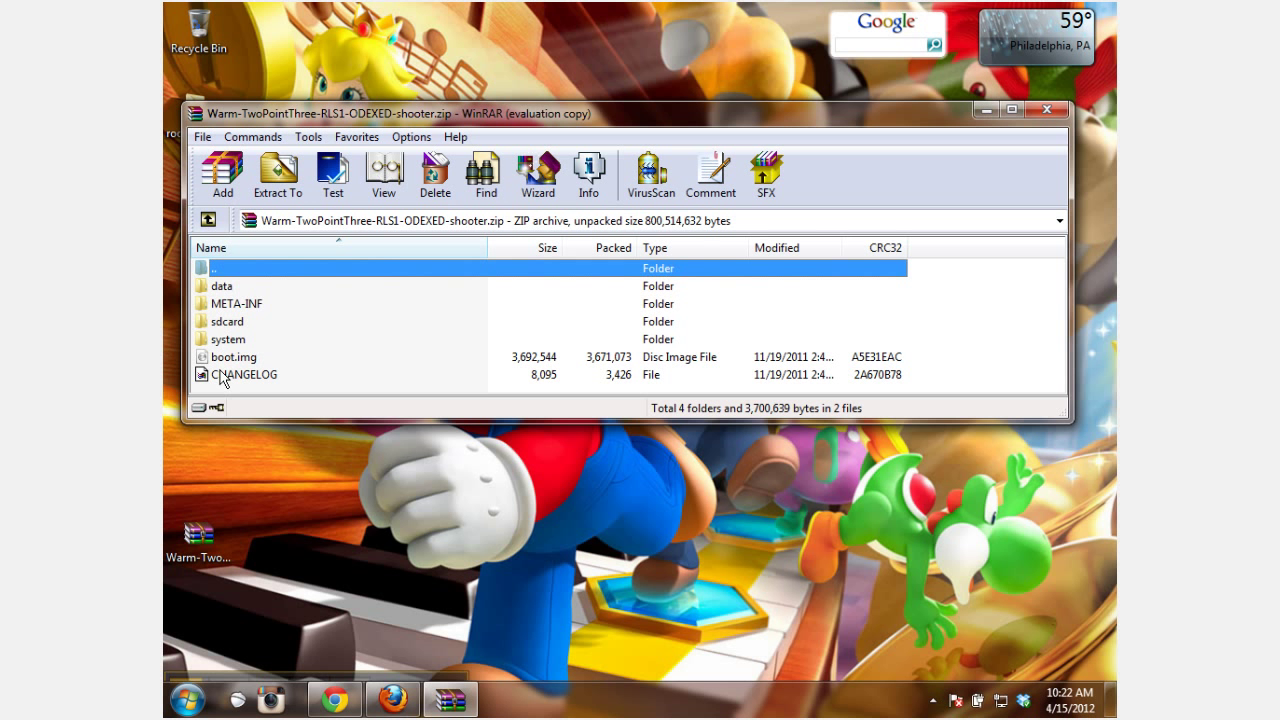
pyautogui.click(234, 356)
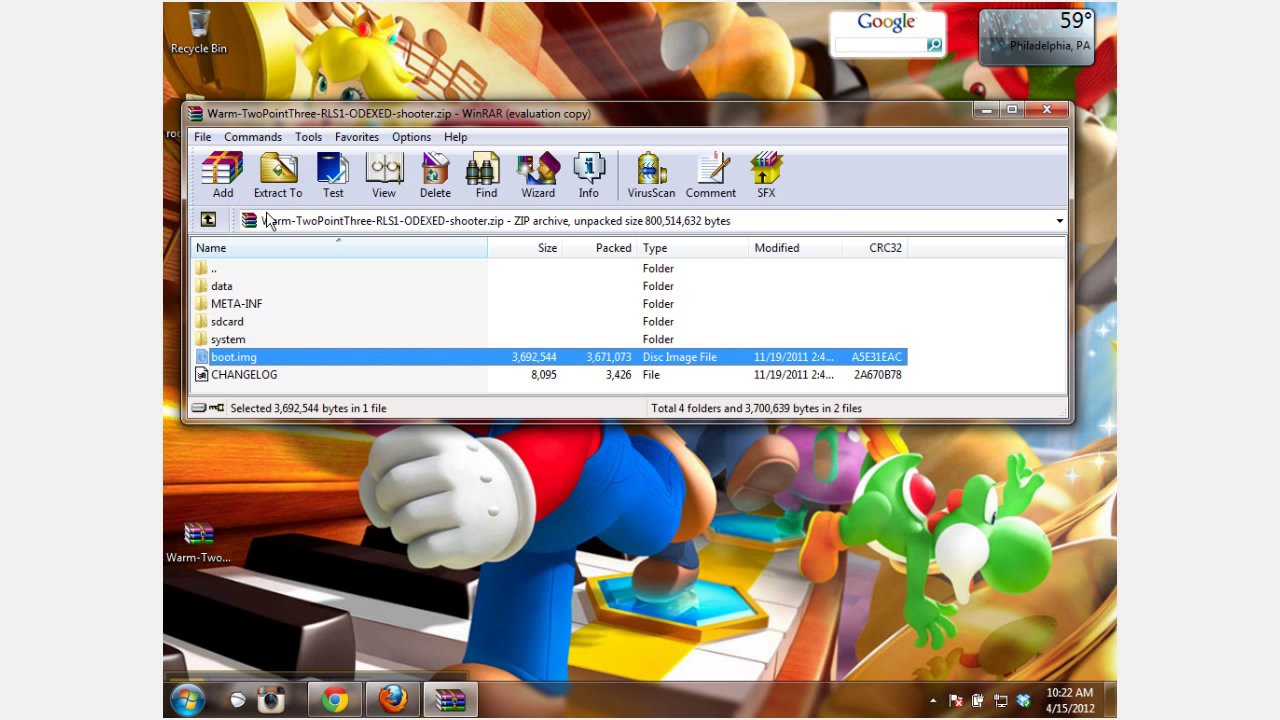
pyautogui.click(276, 176)
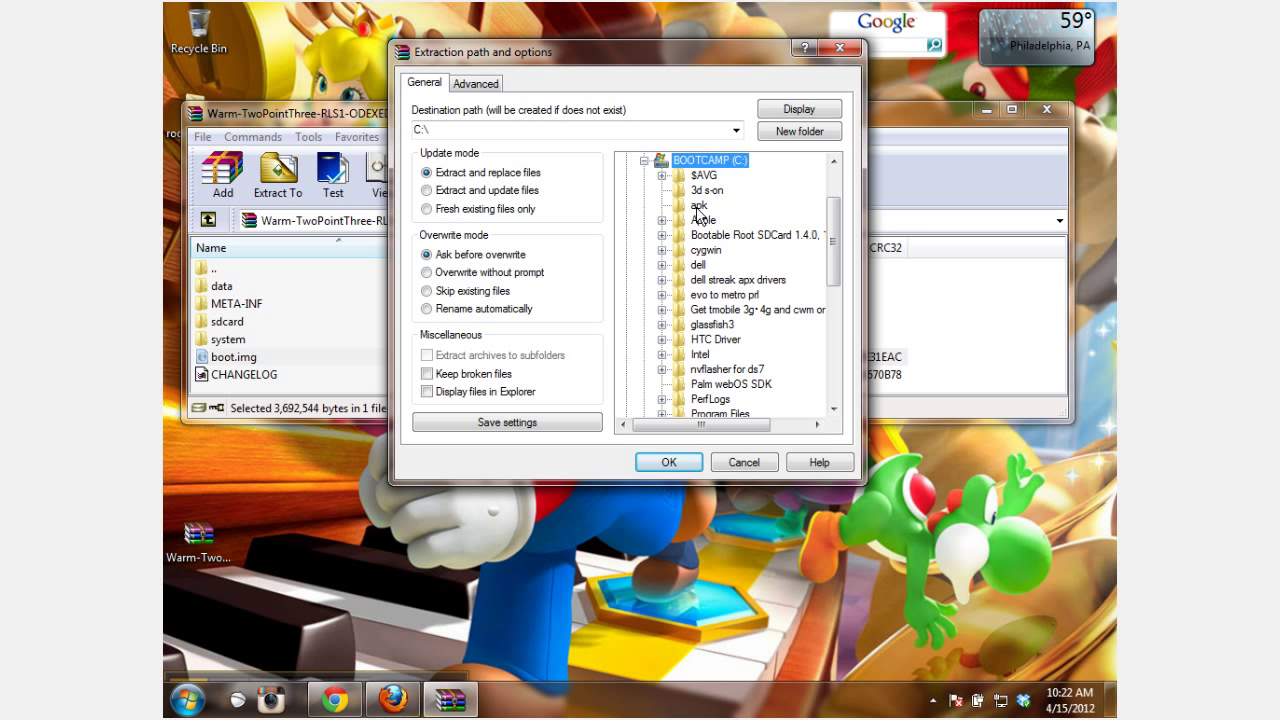
# - Set the destination to Program Files\Android\android-sdk\platform-tools and start extracting
pyautogui.scroll(-3)
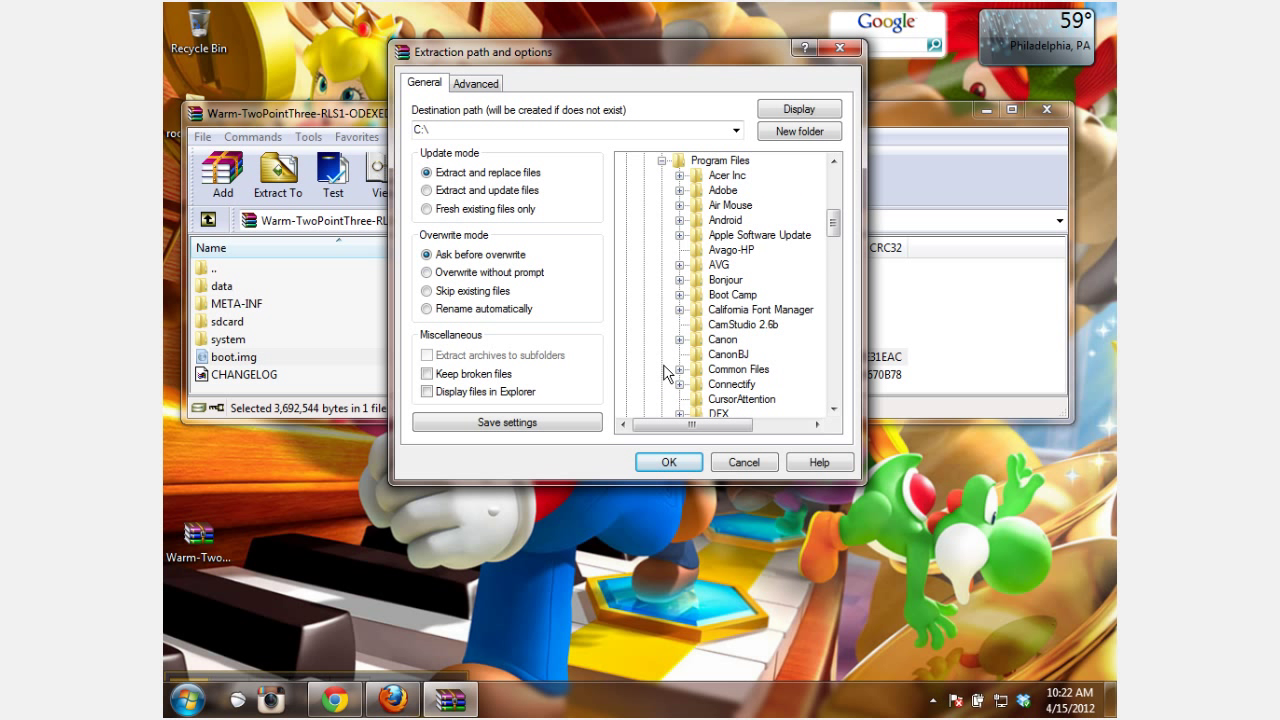
pyautogui.click(680, 220)
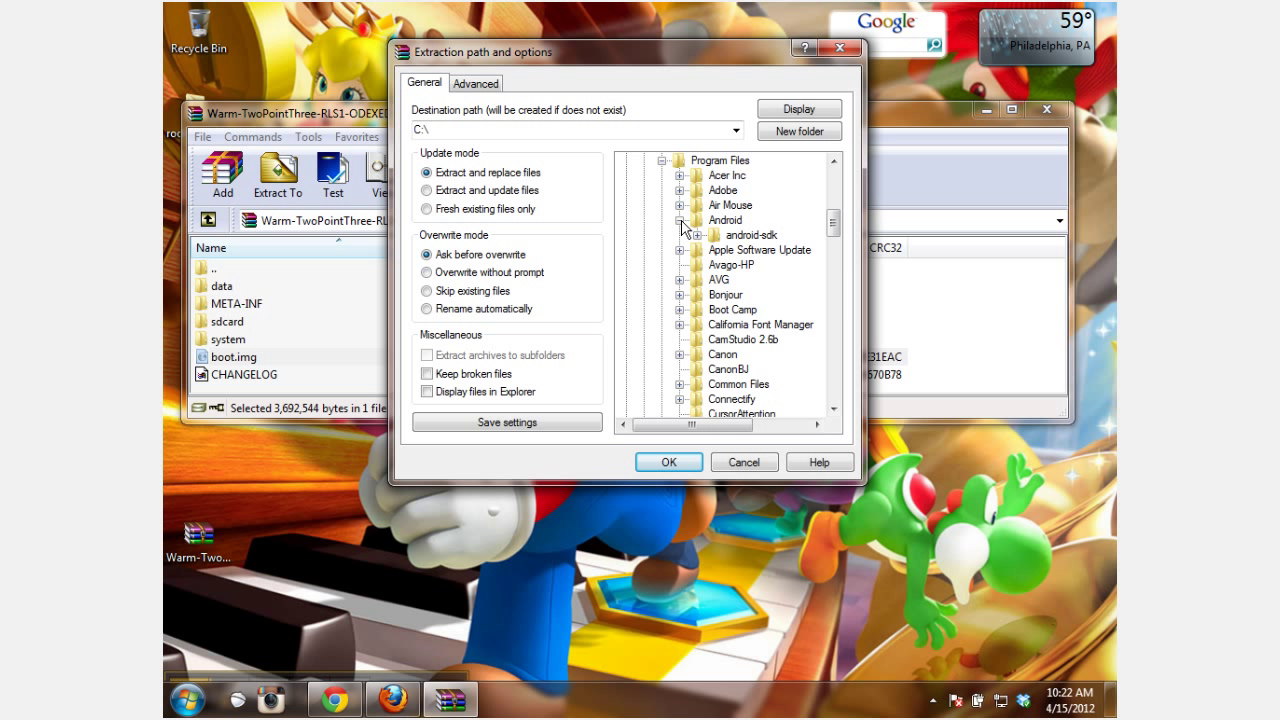
pyautogui.click(698, 236)
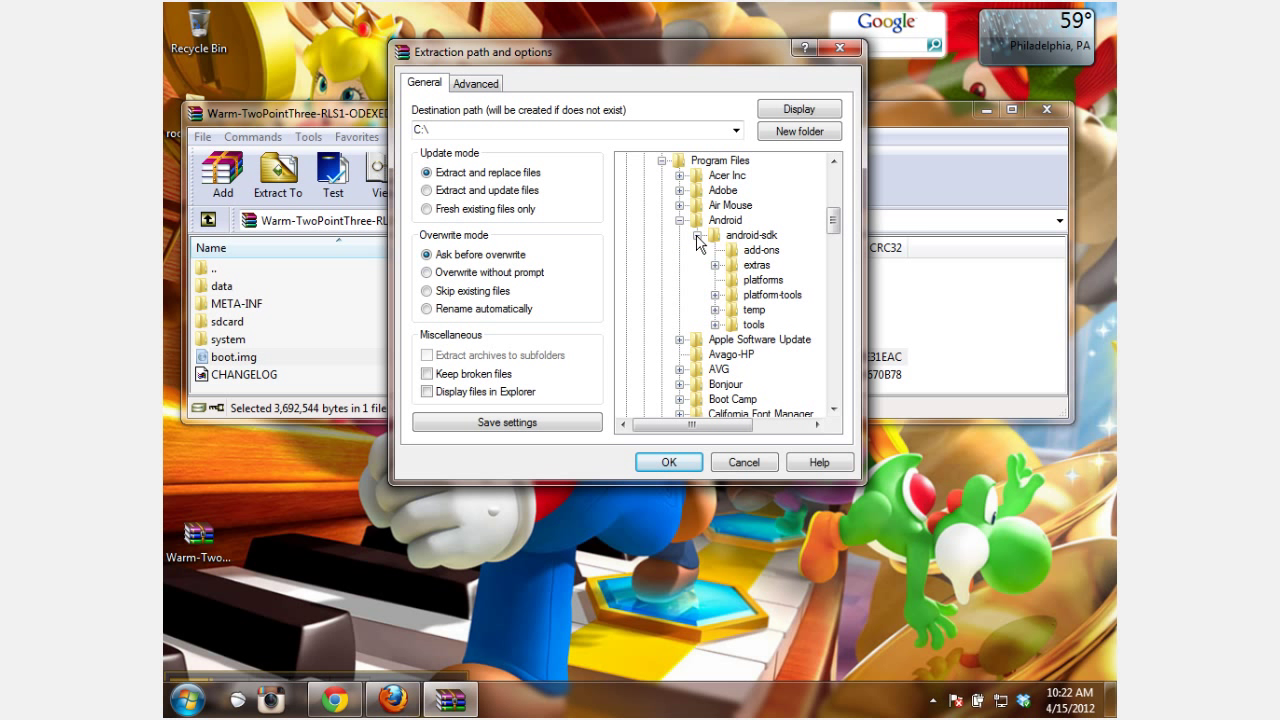
pyautogui.moveTo(778, 304)
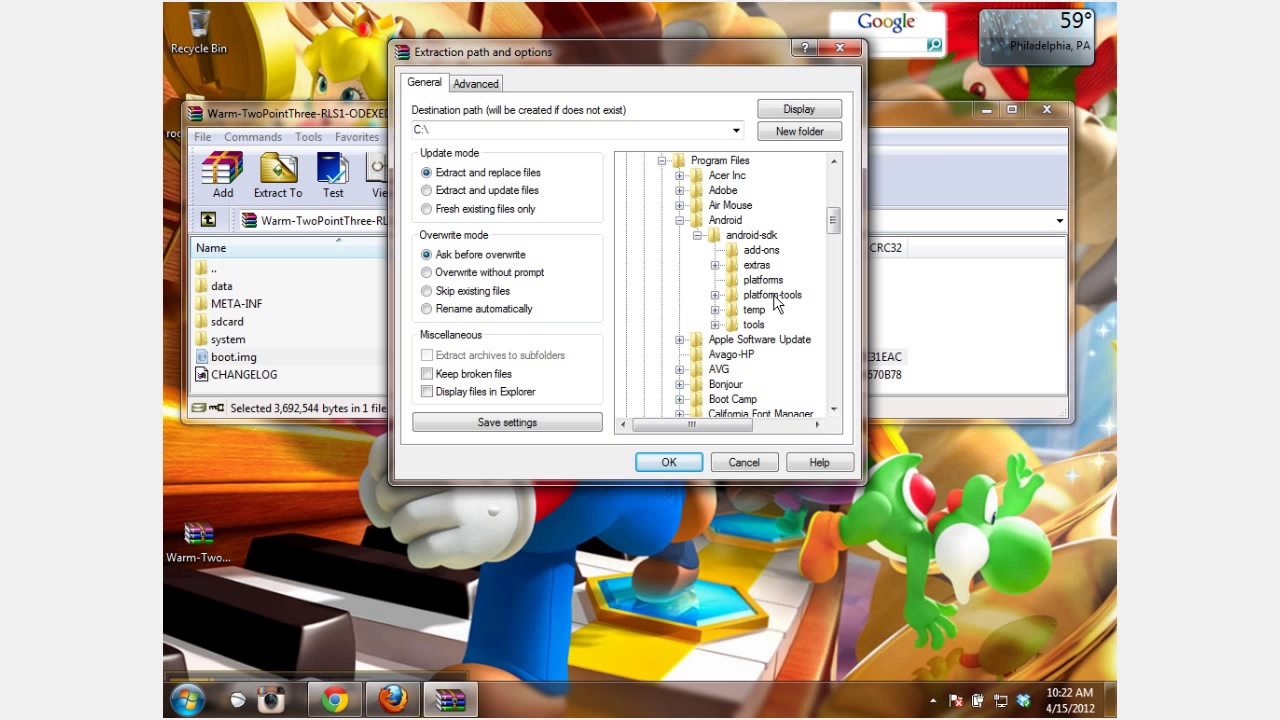
pyautogui.click(772, 294)
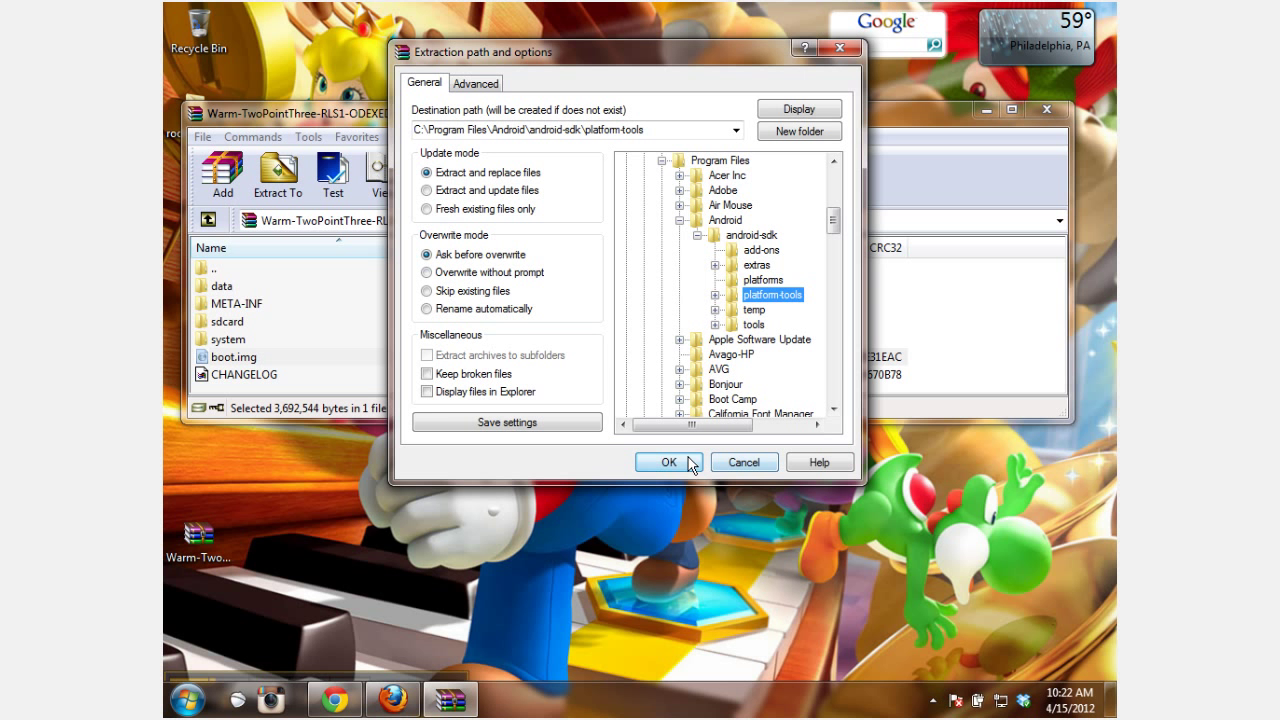
pyautogui.click(668, 460)
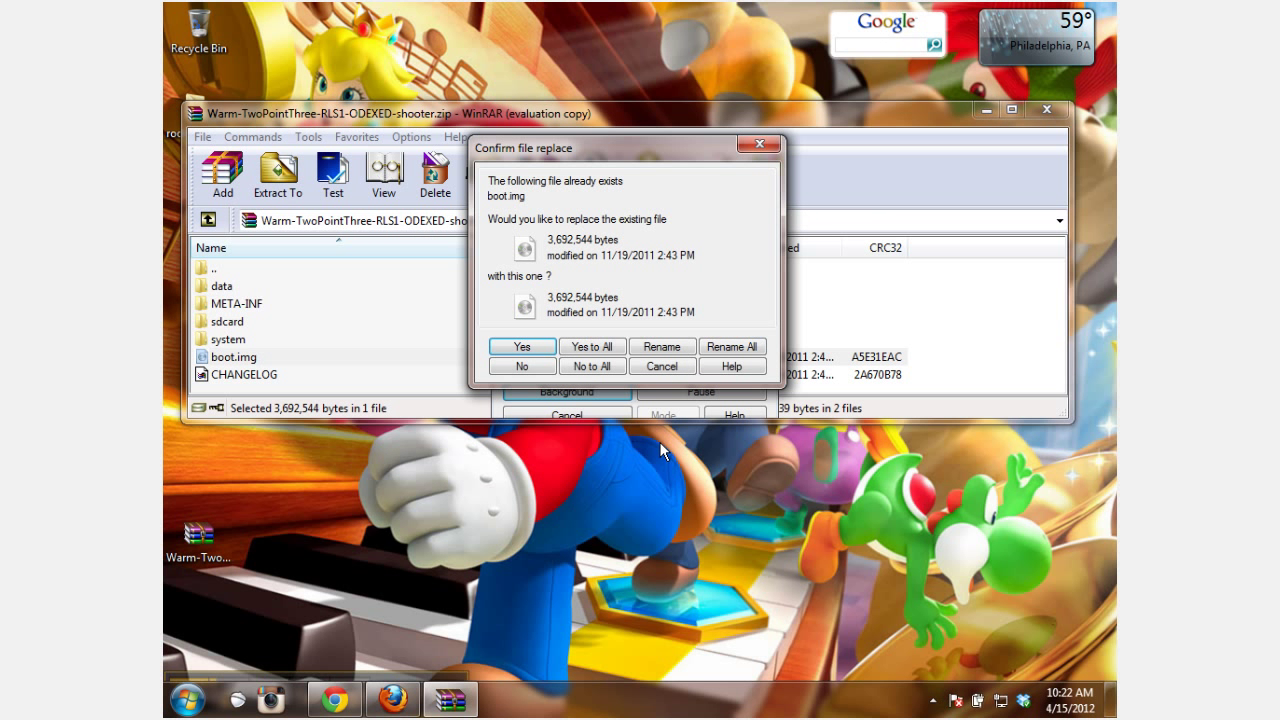
pyautogui.moveTo(592, 346)
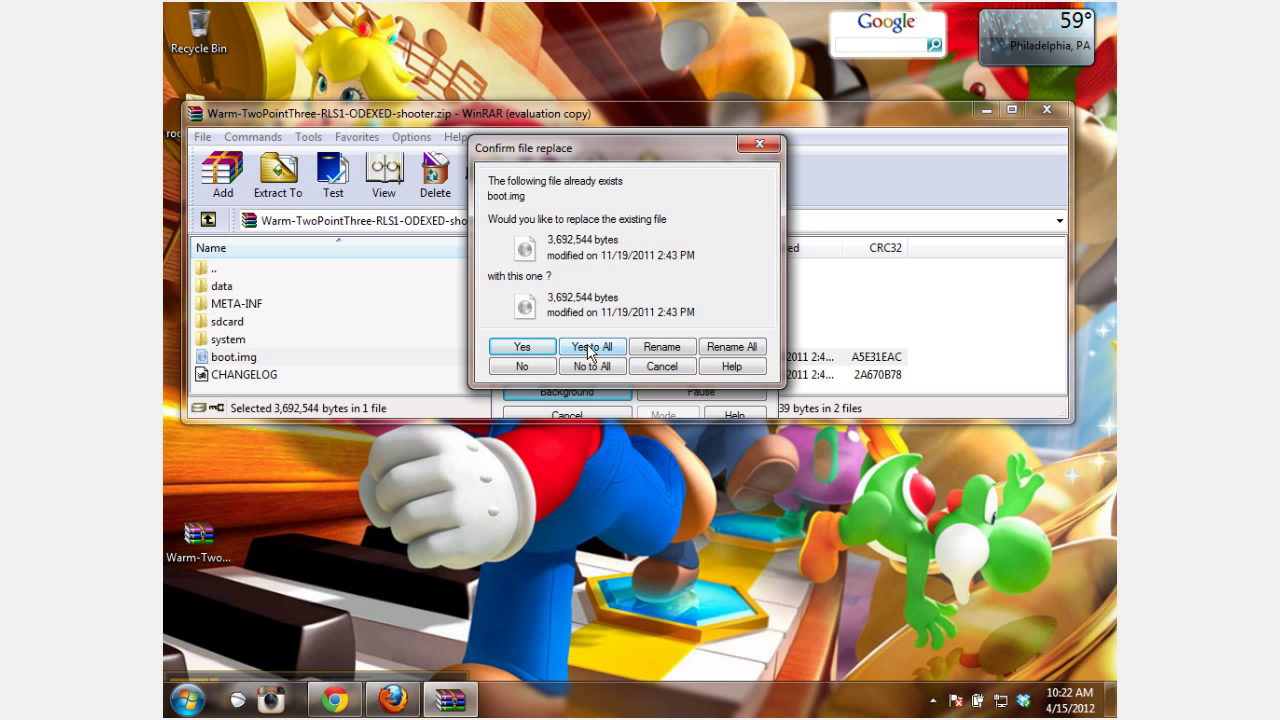
# - Confirm replacing the existing boot.img, then exit WinRAR
pyautogui.click(592, 346)
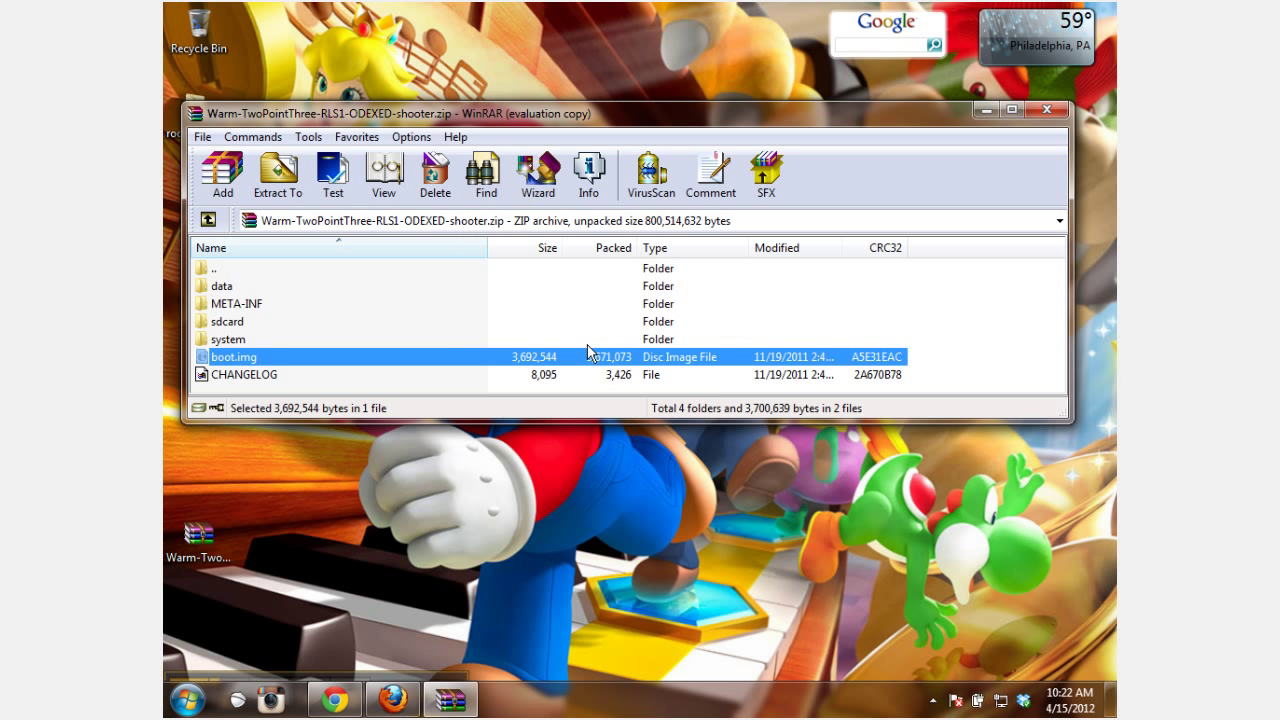
pyautogui.moveTo(830, 98)
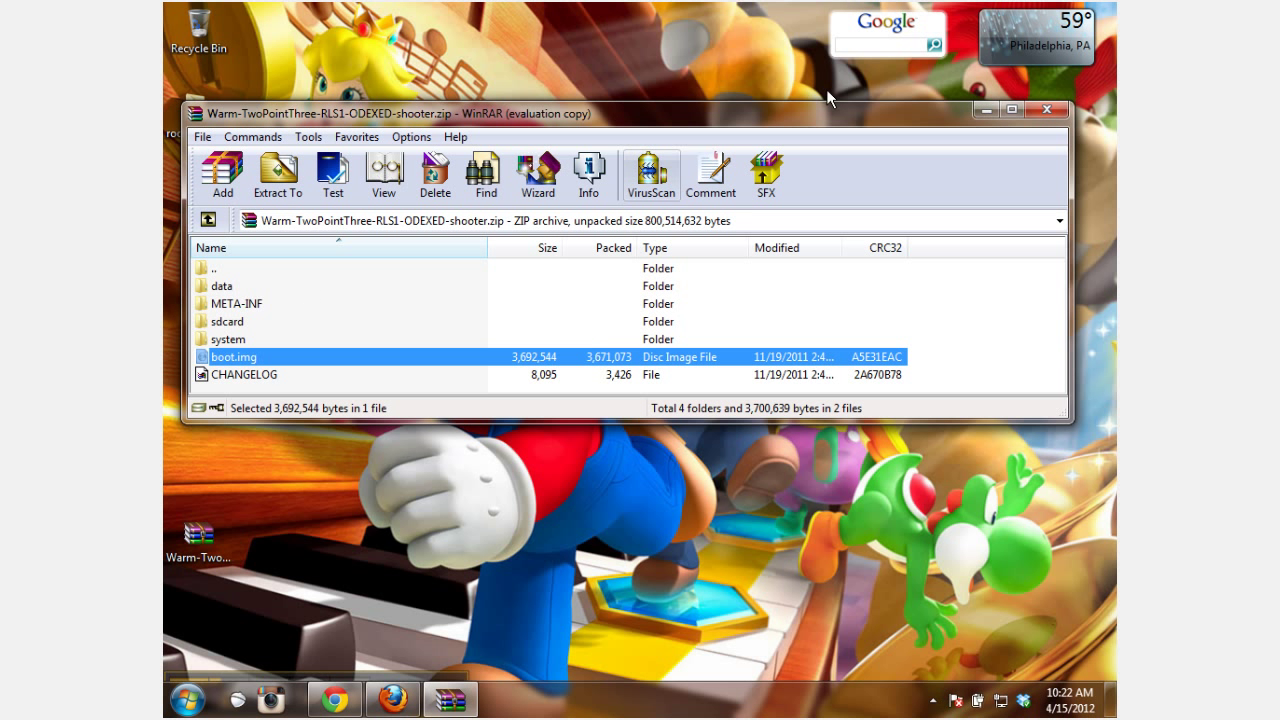
pyautogui.moveTo(1048, 112)
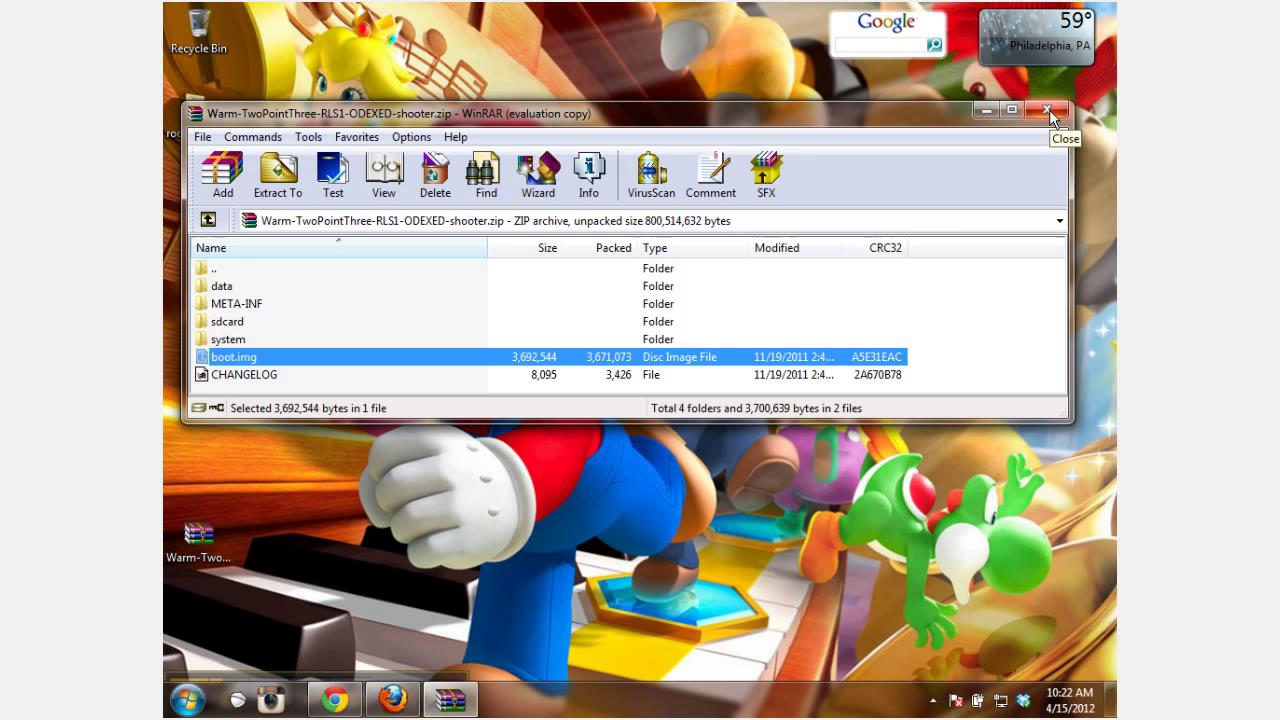
pyautogui.click(1048, 110)
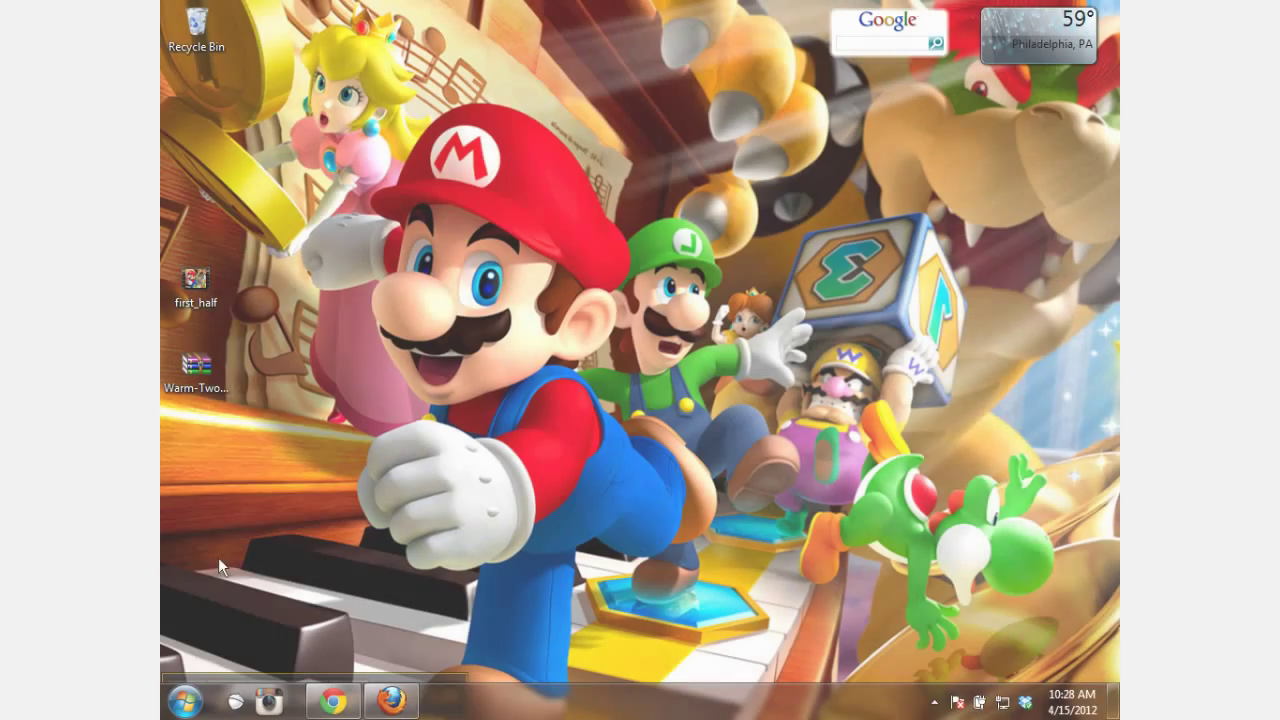
# - Browse from Computer into C:\Program Files\Android\android-sdk in Explorer
pyautogui.click(184, 700)
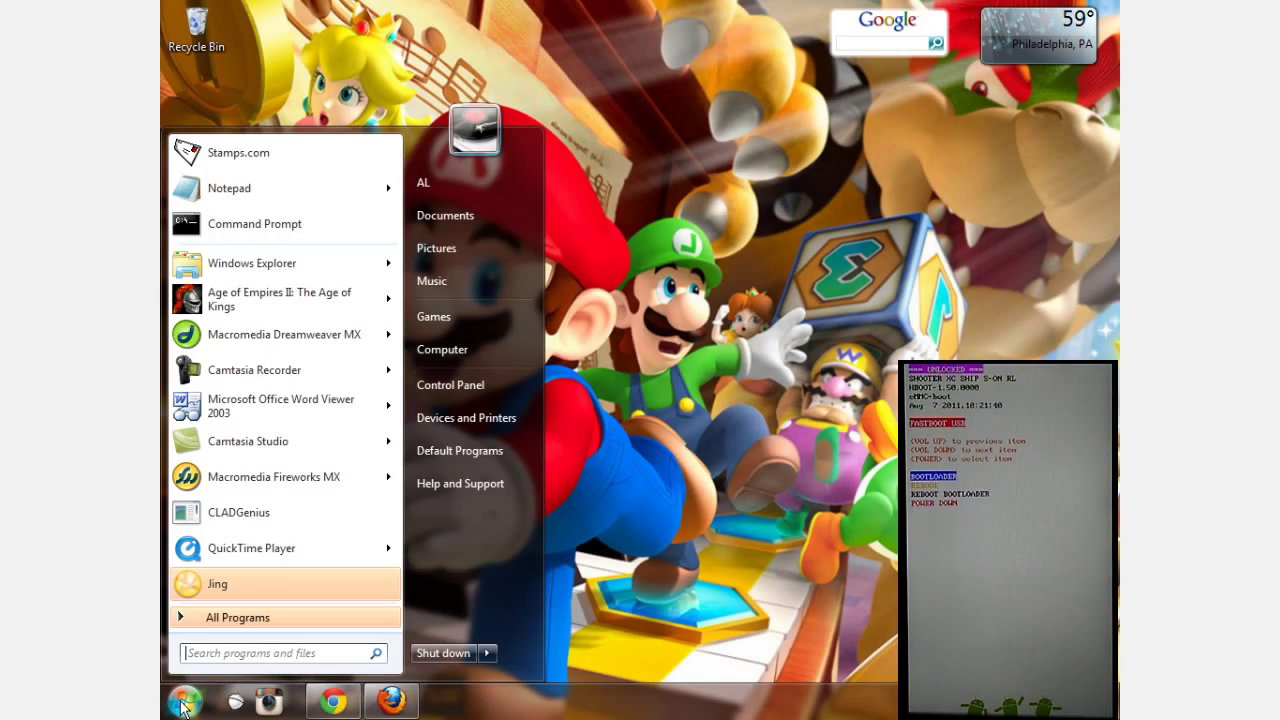
pyautogui.moveTo(460, 348)
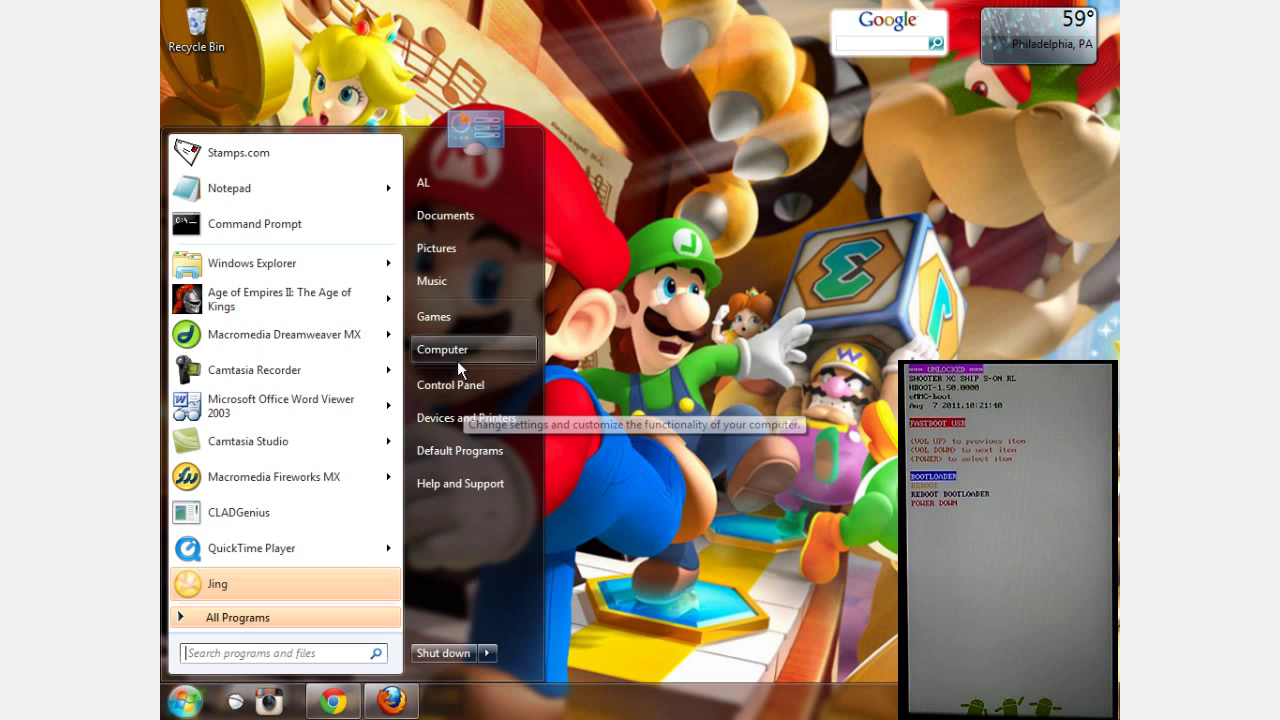
pyautogui.click(442, 348)
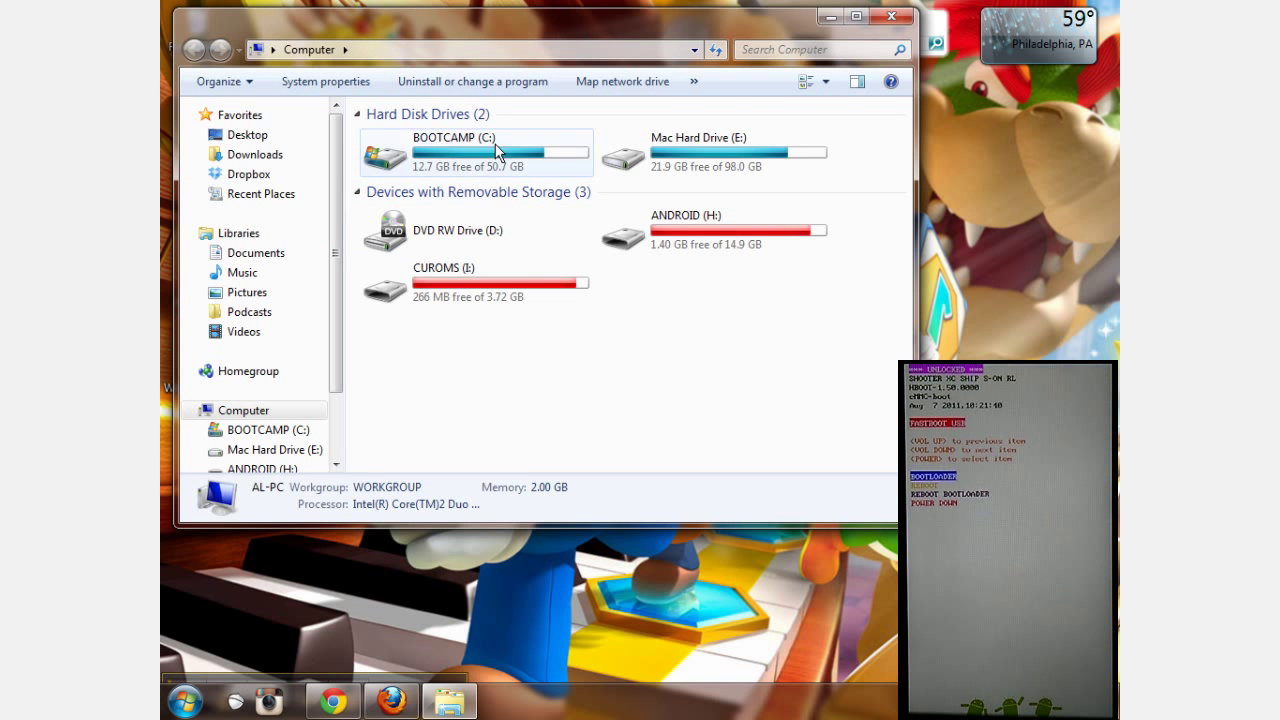
pyautogui.doubleClick(456, 150)
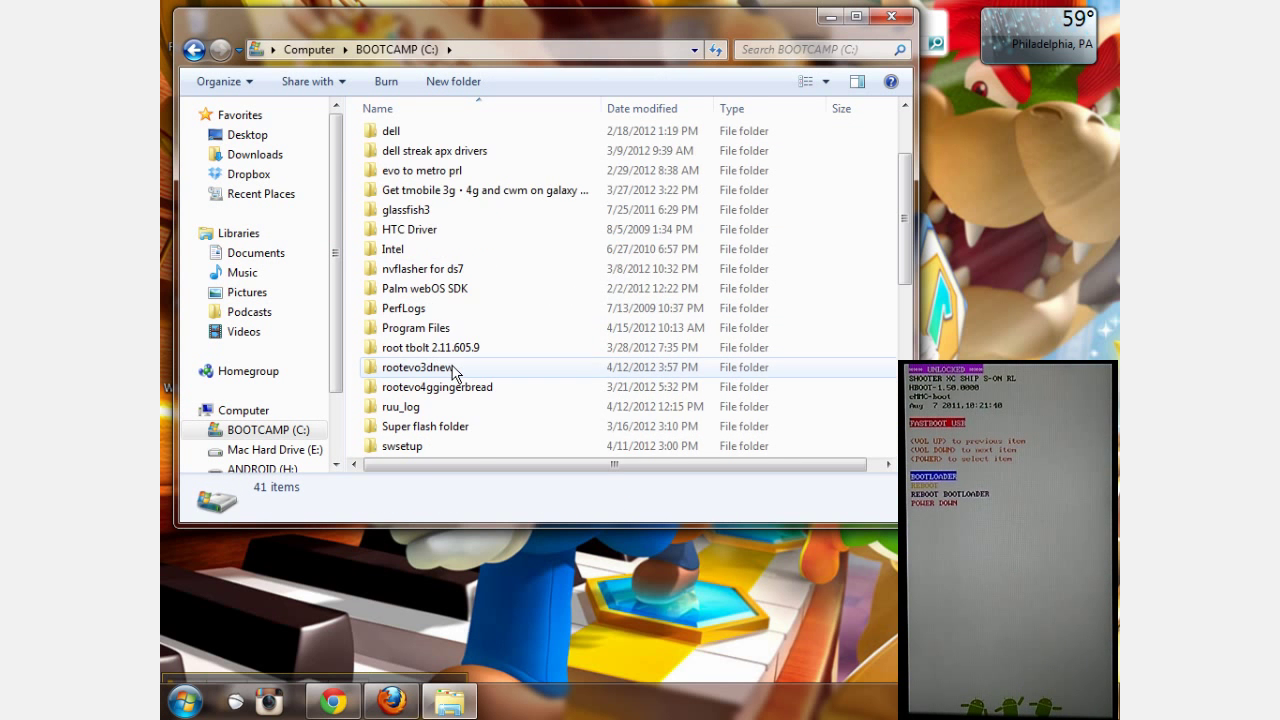
pyautogui.scroll(-3)
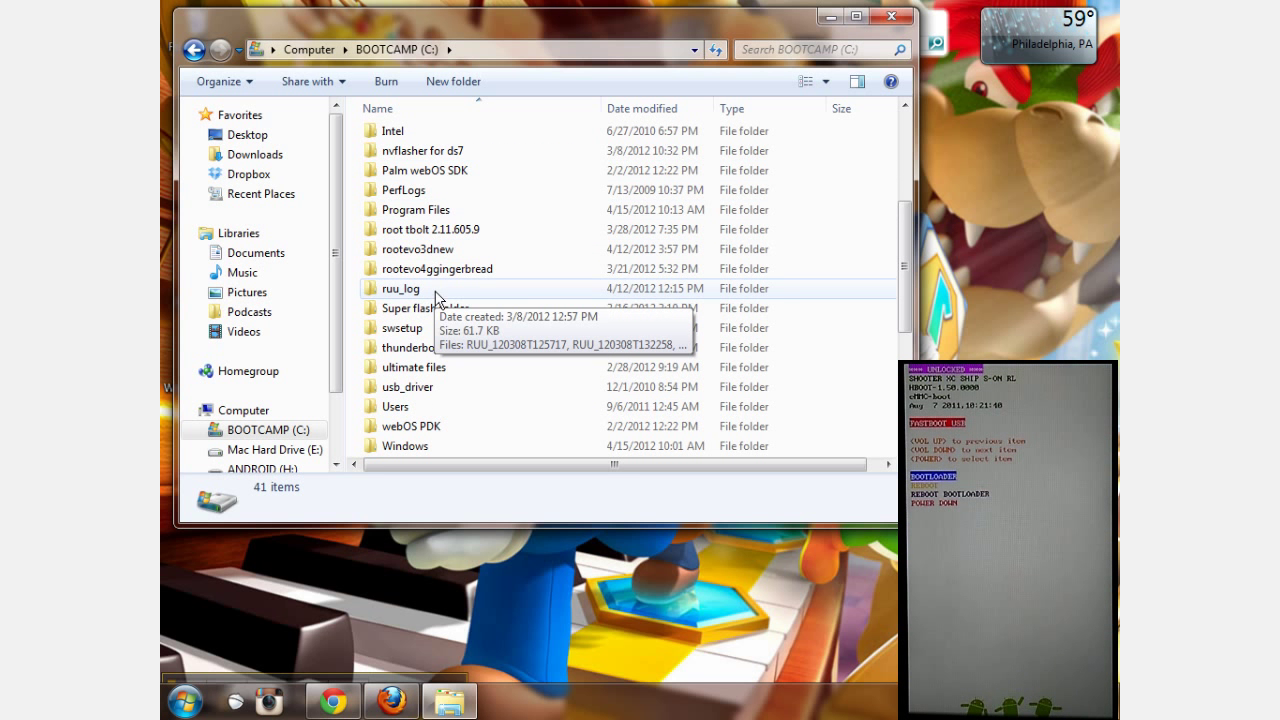
pyautogui.doubleClick(416, 210)
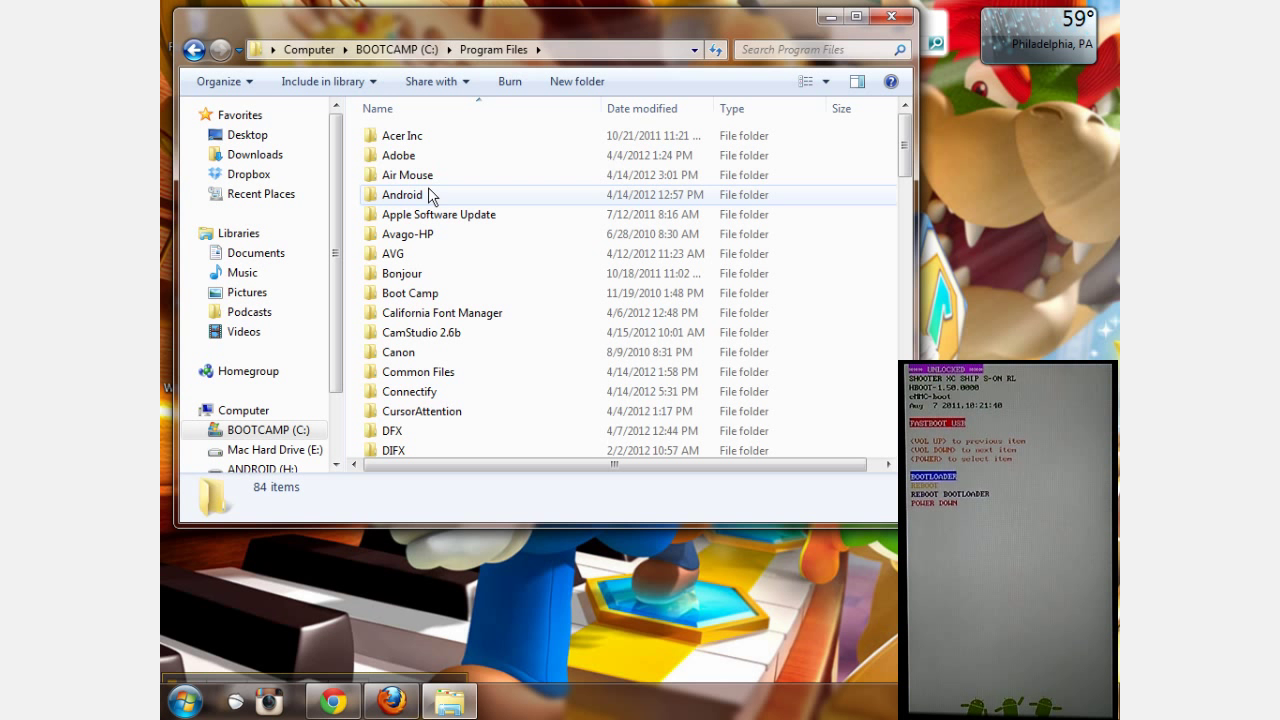
pyautogui.doubleClick(402, 194)
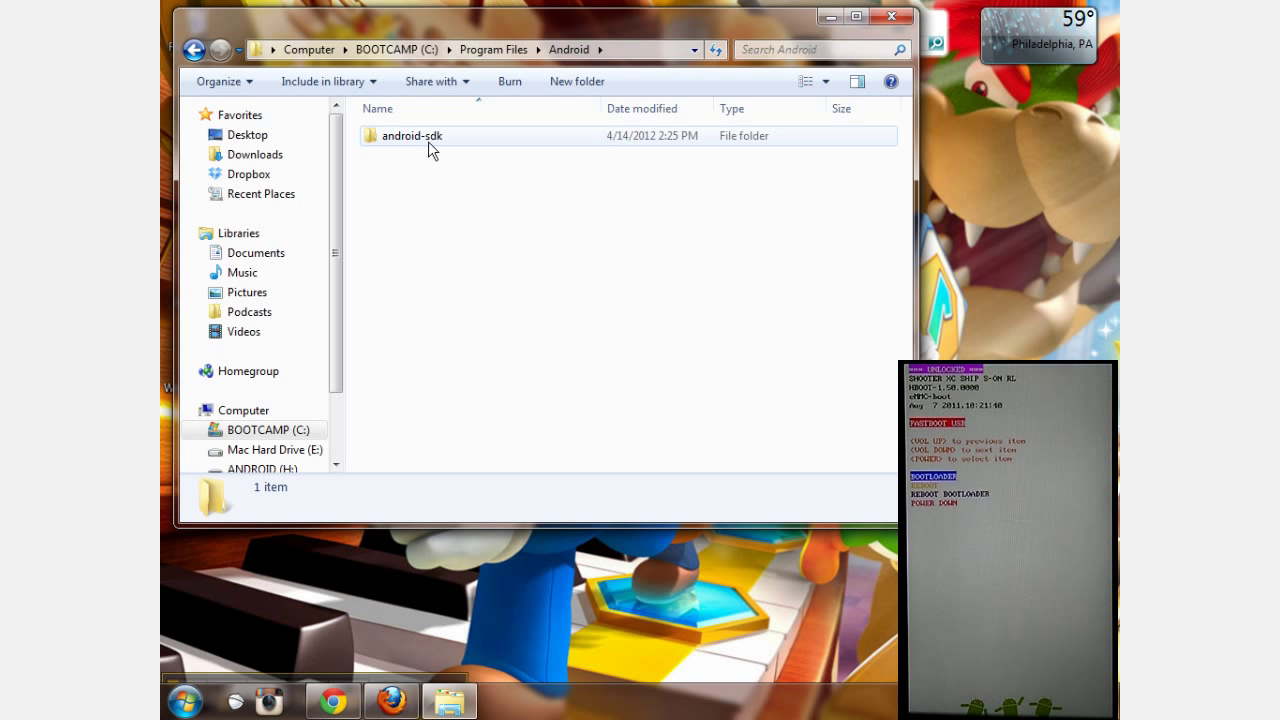
pyautogui.doubleClick(412, 136)
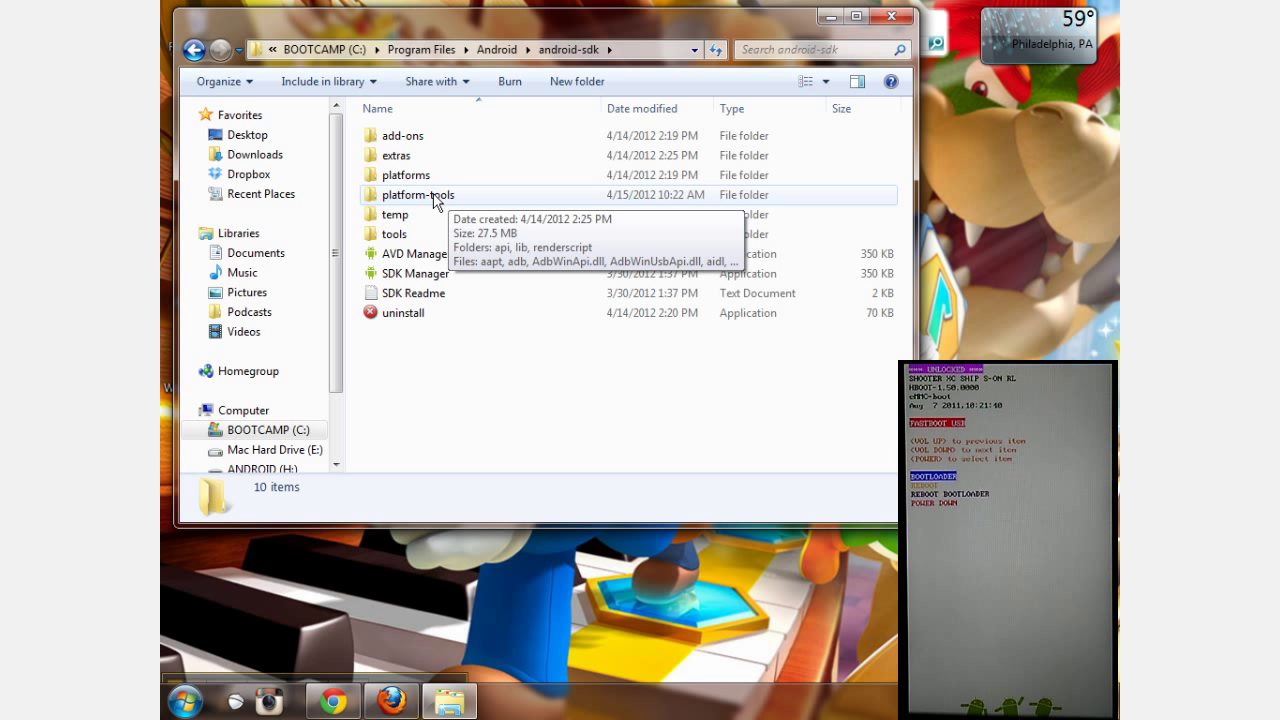
# - Launch a command window inside the platform-tools folder from its context menu
pyautogui.rightClick(416, 194)
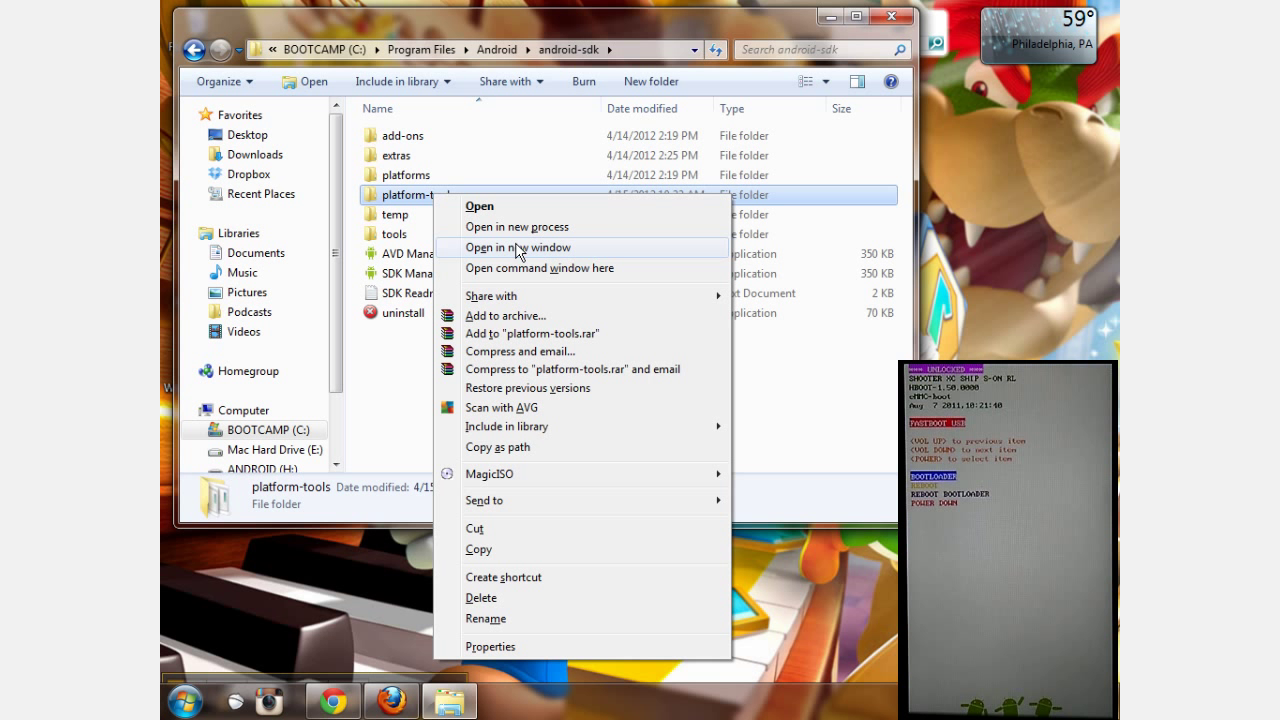
pyautogui.moveTo(538, 268)
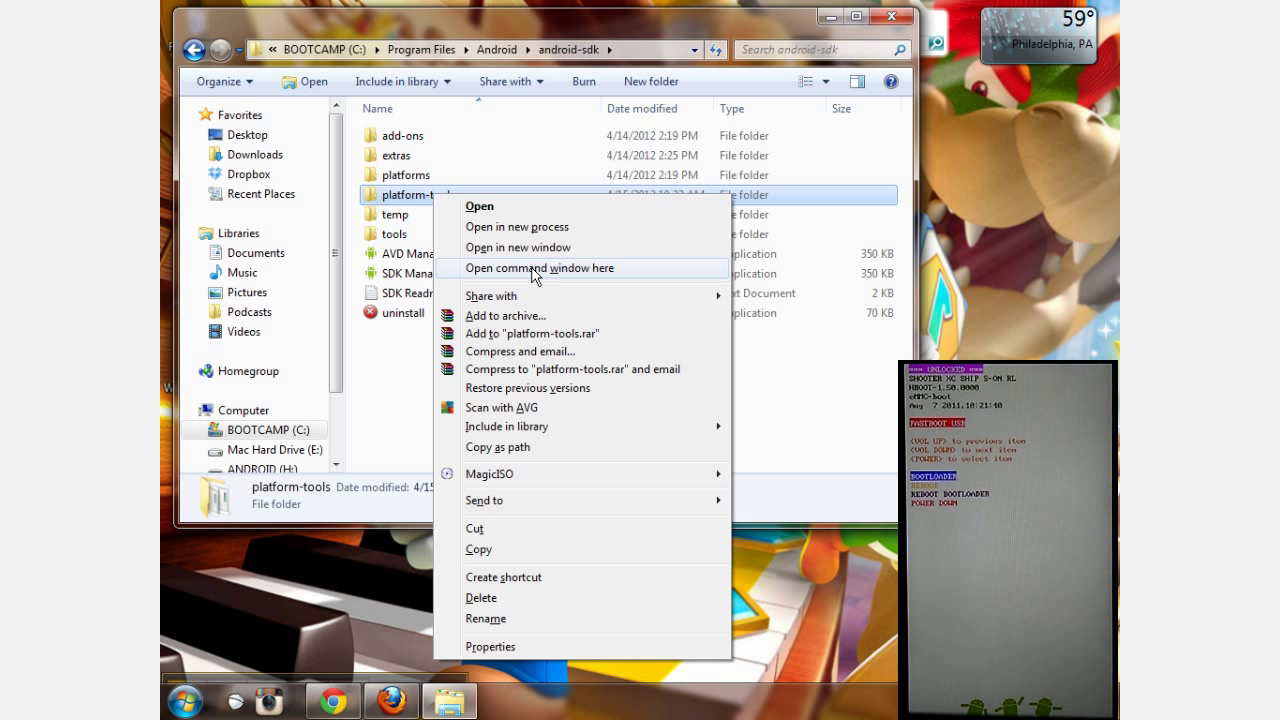
pyautogui.click(538, 268)
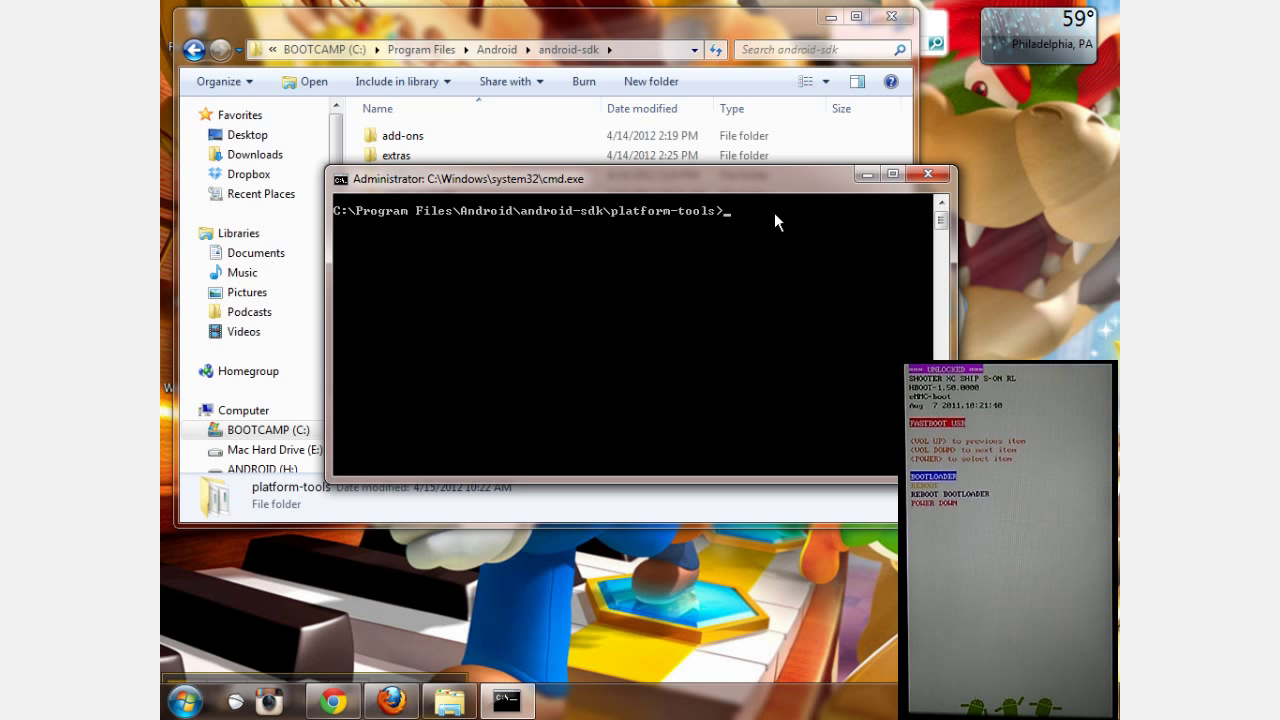
# - Run 'fastboot flash boot boot.img' to write boot.img to the phone's boot partition
pyautogui.write('fastboot flash b')
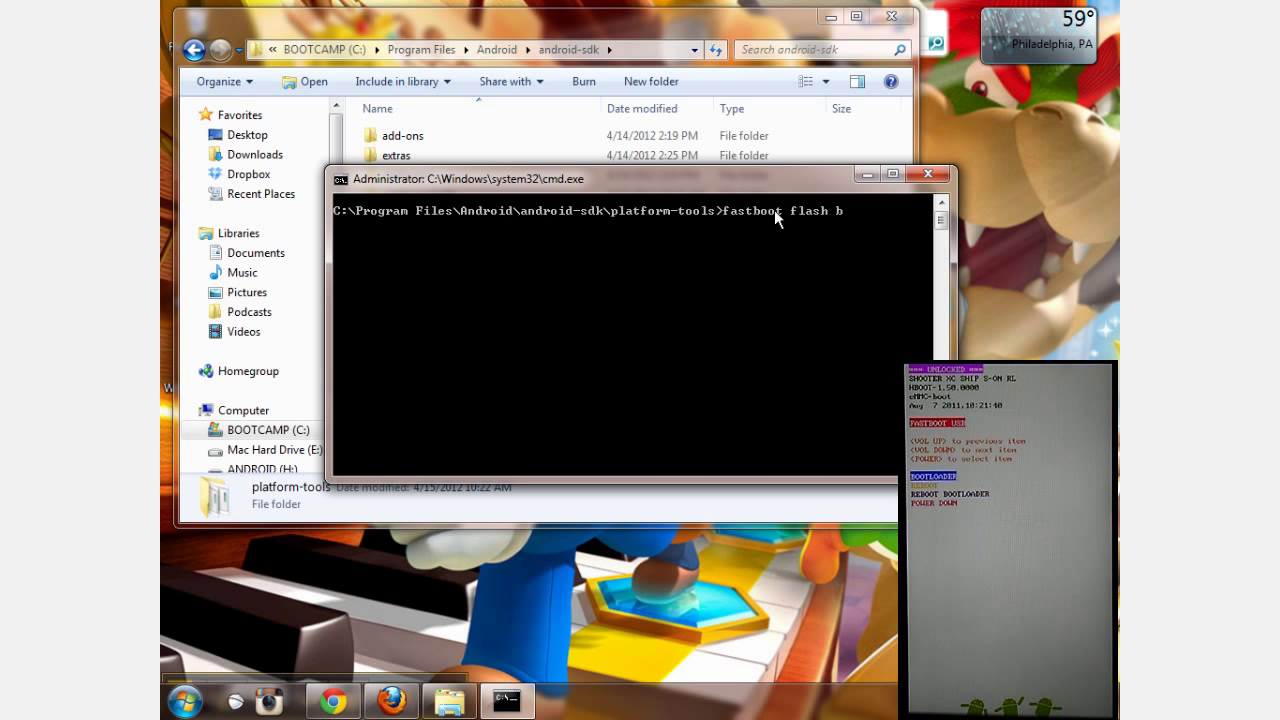
pyautogui.write('oot b')
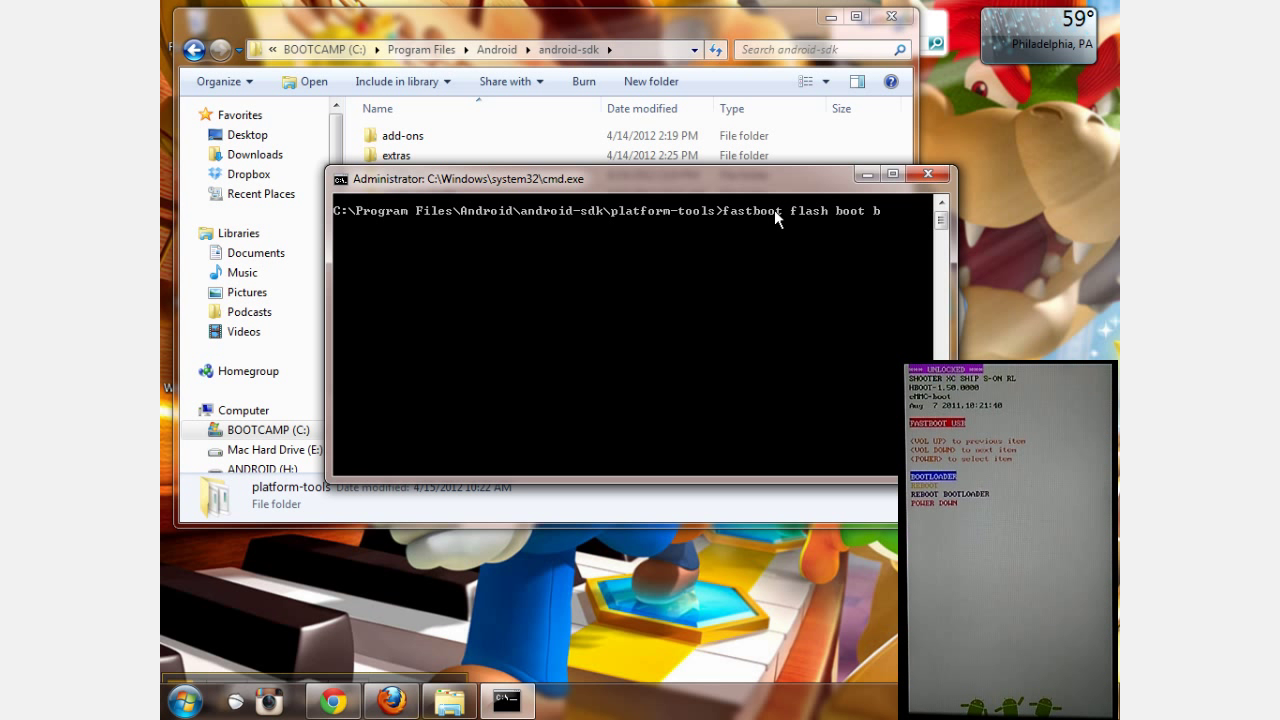
pyautogui.write('oot.')
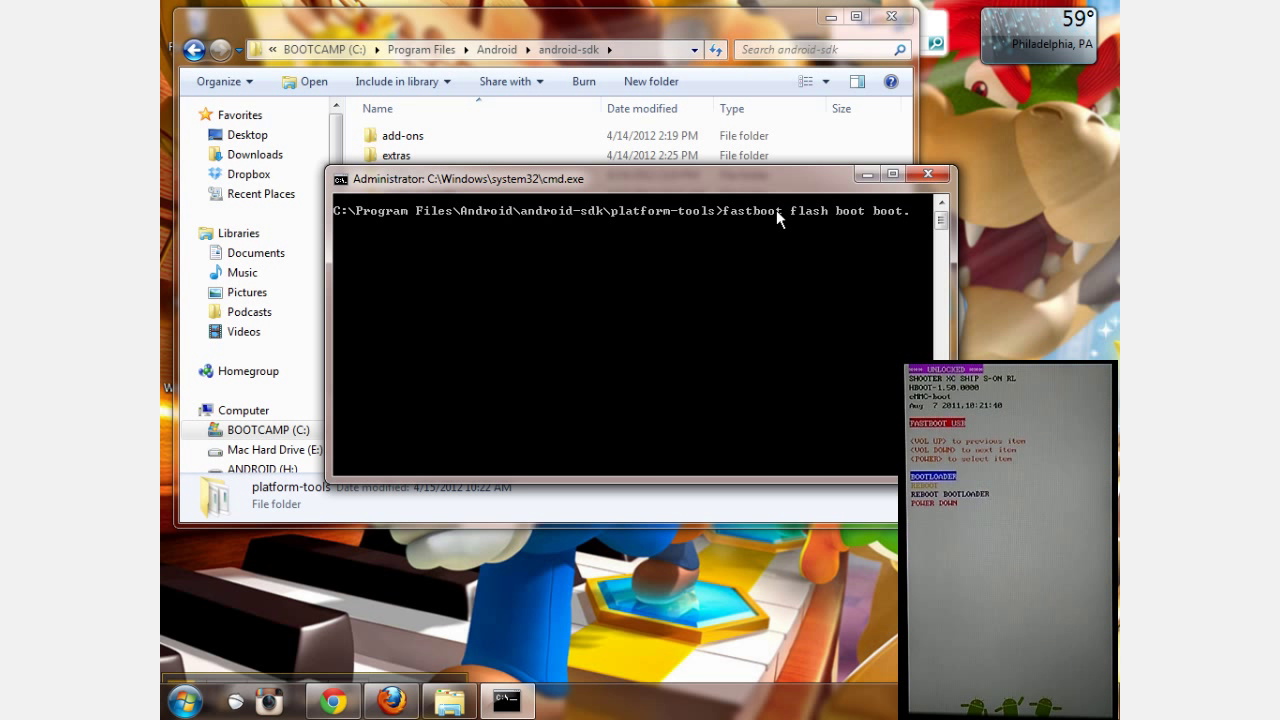
pyautogui.write('img')
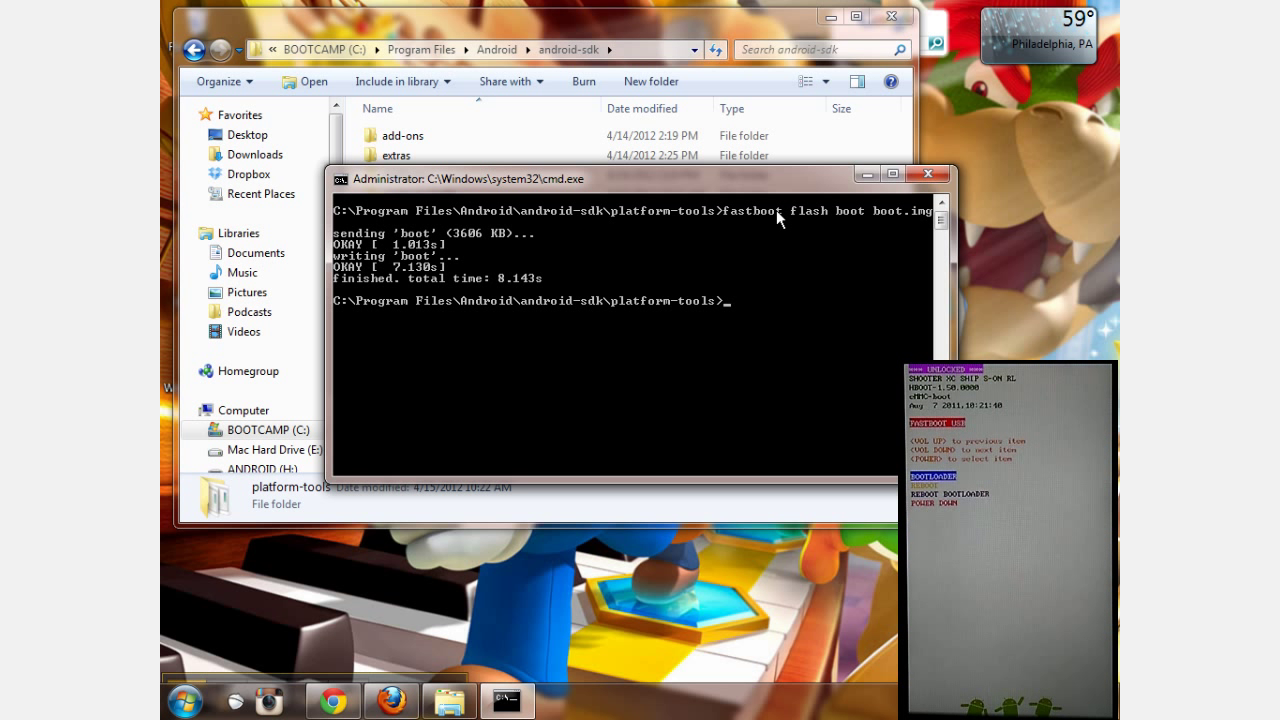
# - Enter 'fastboot reboot' to restart the phone after the flash
pyautogui.write('fastboot')
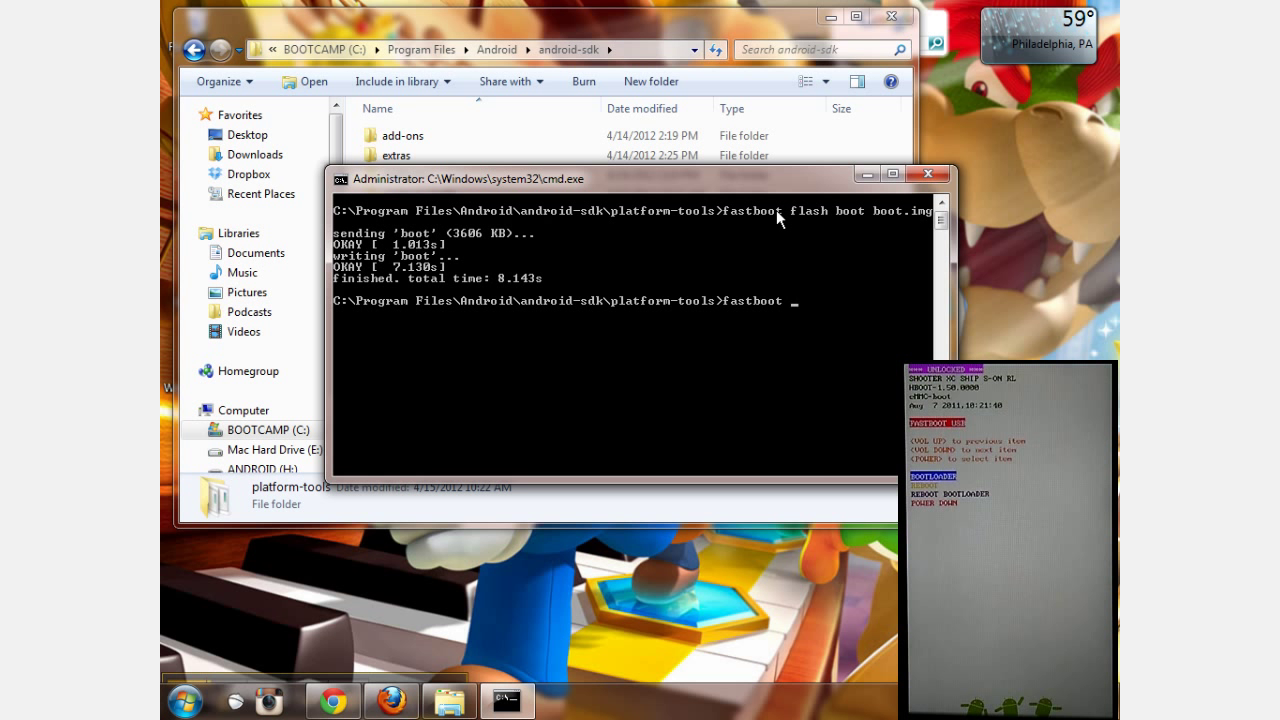
pyautogui.write('reboot')
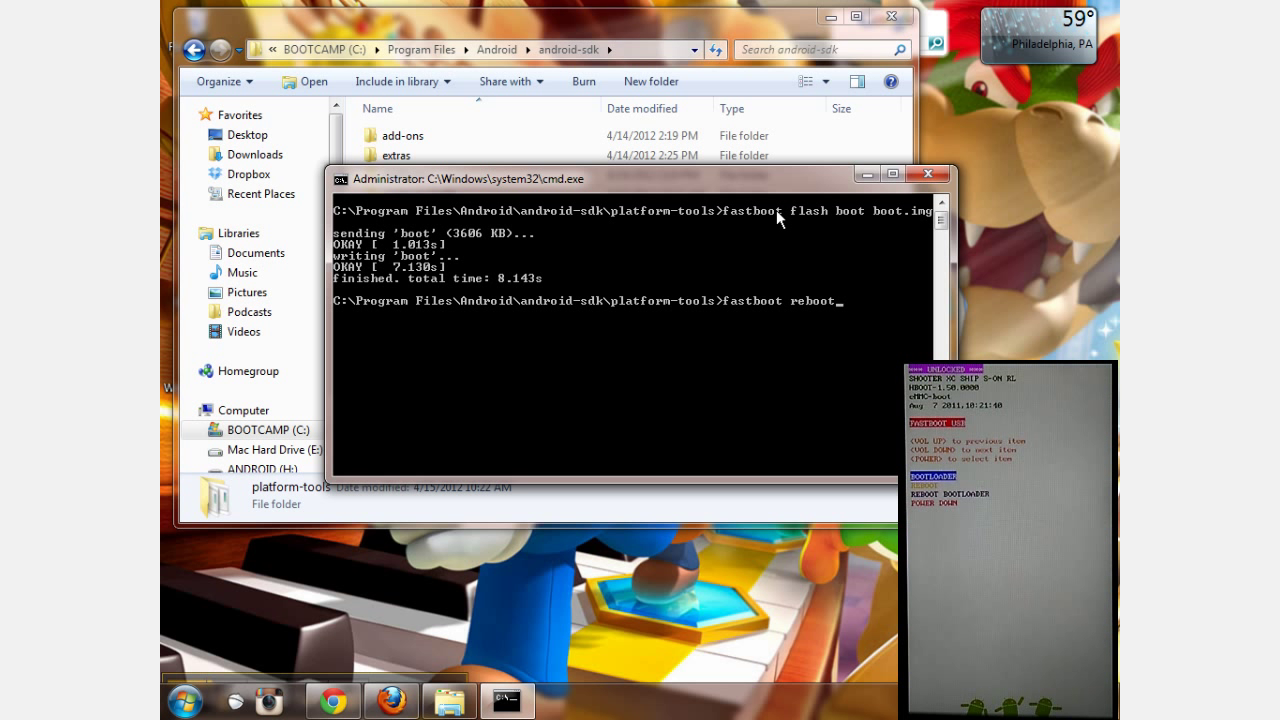